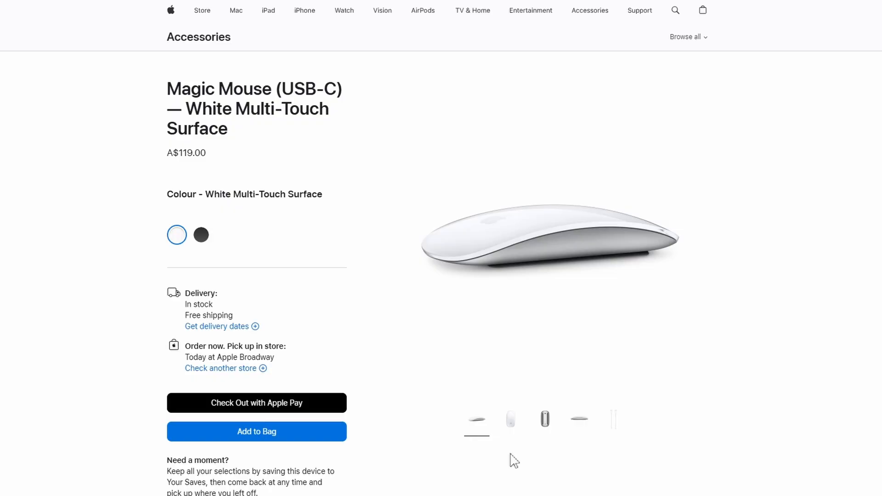
Search Apple Support for 'boot camp' and scroll through the results.
{"action": "left_click", "coordinate": [510, 419]}
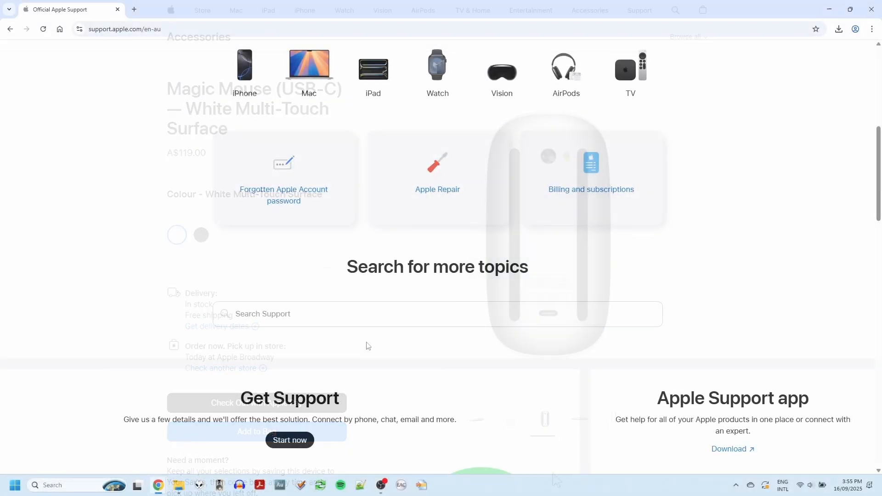
{"action": "type", "text": "boot camp drivers"}
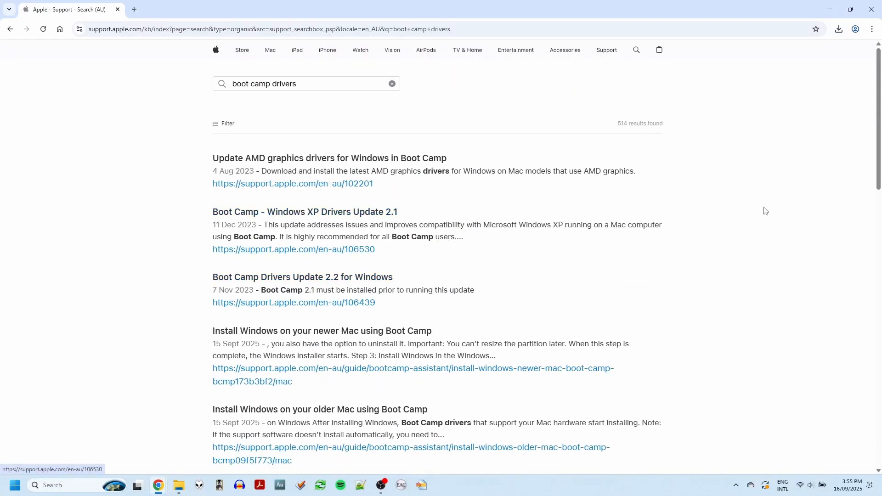
{"action": "scroll", "scroll_direction": "down", "scroll_amount": 3}
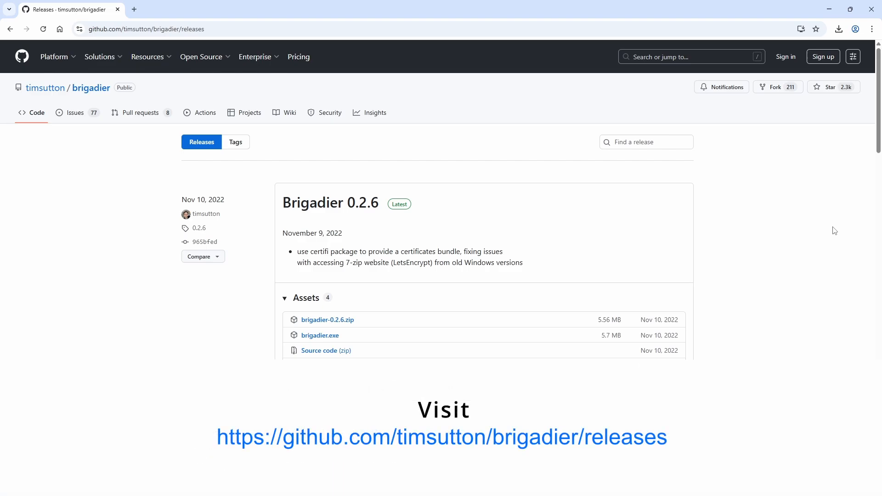
{"action": "mouse_move", "coordinate": [299, 338]}
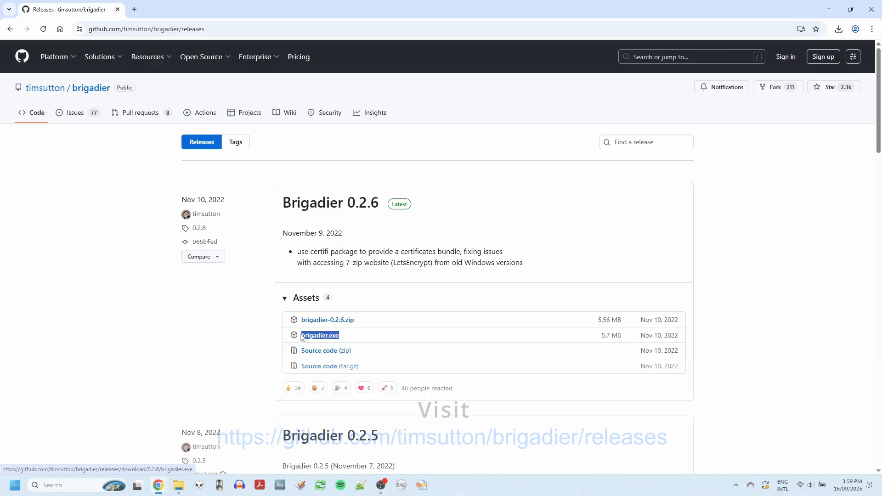
{"action": "mouse_move", "coordinate": [365, 339]}
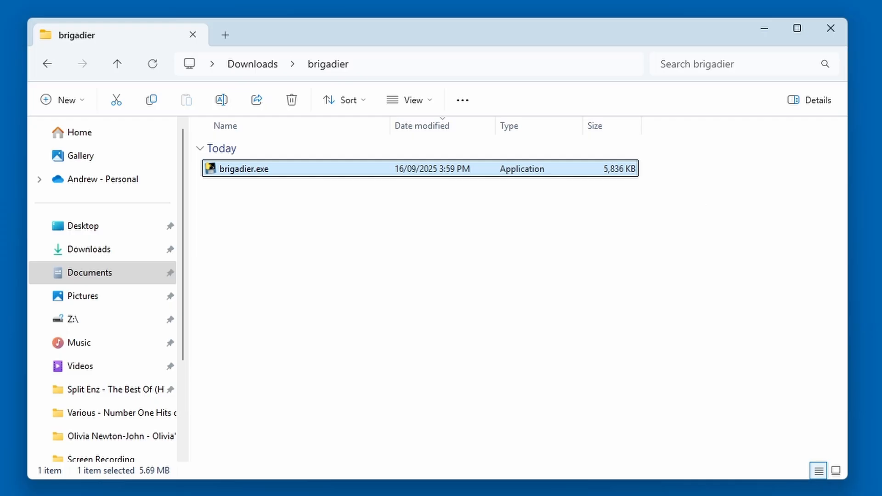
Close the brigadier folder window, leaving the desktop showing.
{"action": "left_click", "coordinate": [830, 28]}
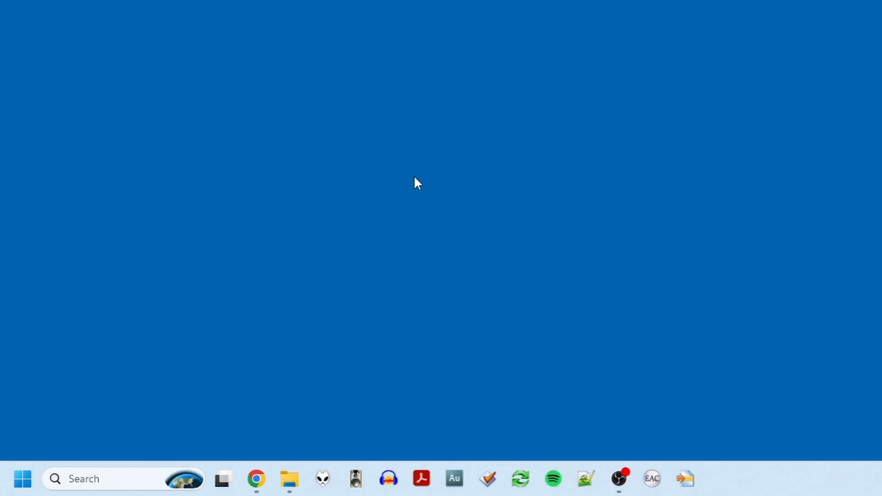
{"action": "mouse_move", "coordinate": [398, 186]}
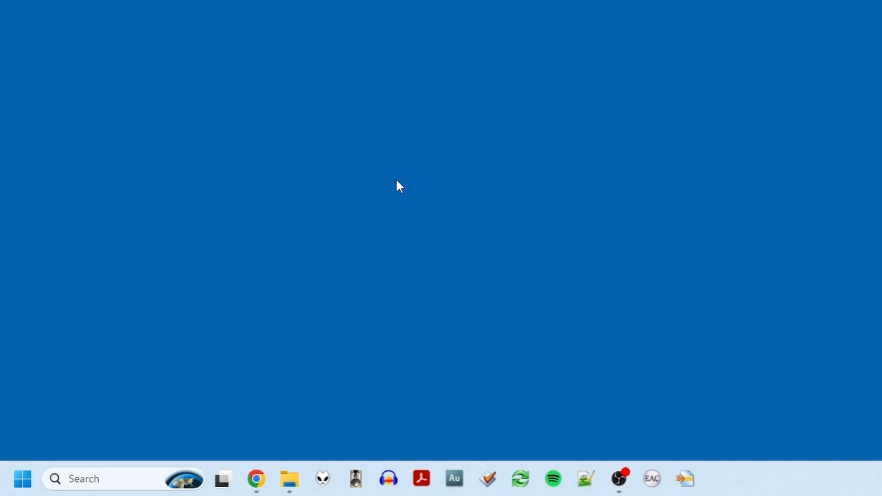
Launch Command Prompt through the Run dialog with cmd.
{"action": "key", "text": "win+r"}
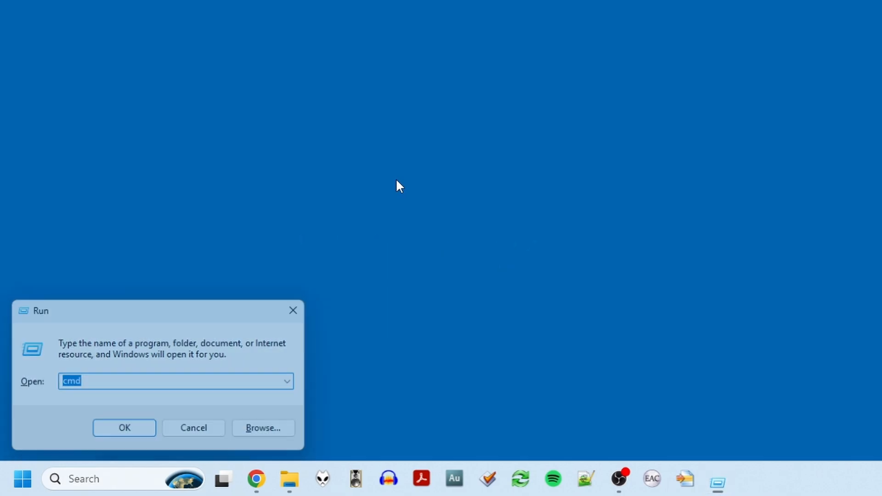
{"action": "left_click", "coordinate": [124, 428]}
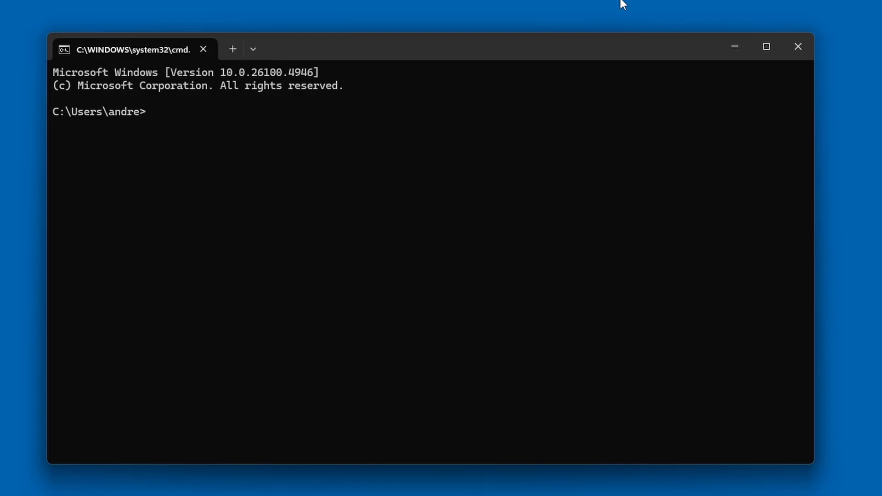
Change directory into Downloads\brigadier.
{"action": "type", "text": "cd Downloads"}
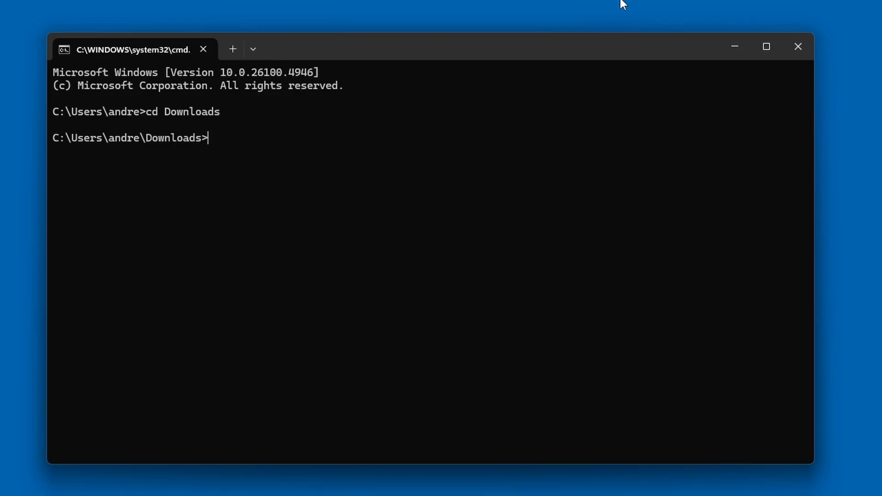
{"action": "type", "text": "cd brigadier"}
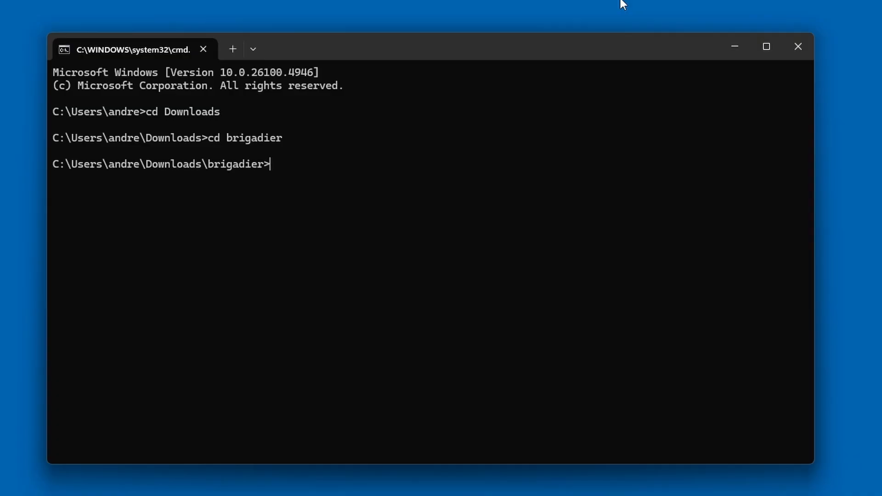
Run brigadier.exe -m MacBookPro14,1 to fetch its Boot Camp drivers.
{"action": "type", "text": "brigadier"}
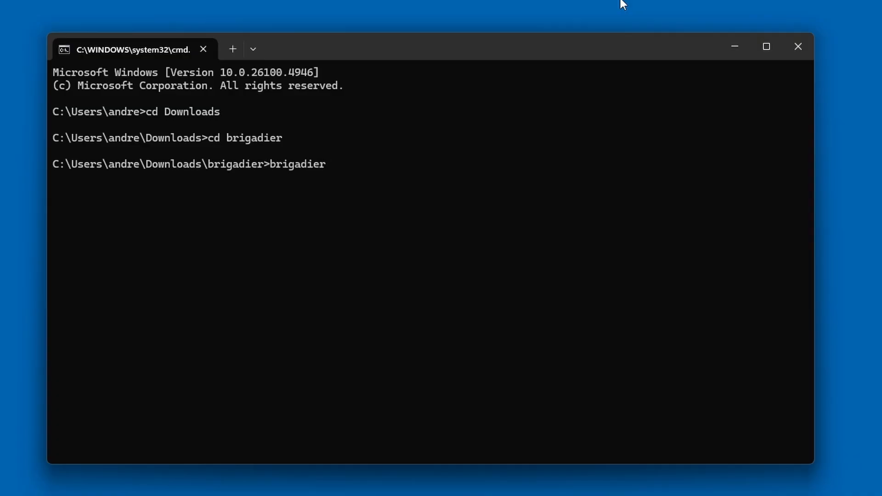
{"action": "type", "text": ".exe"}
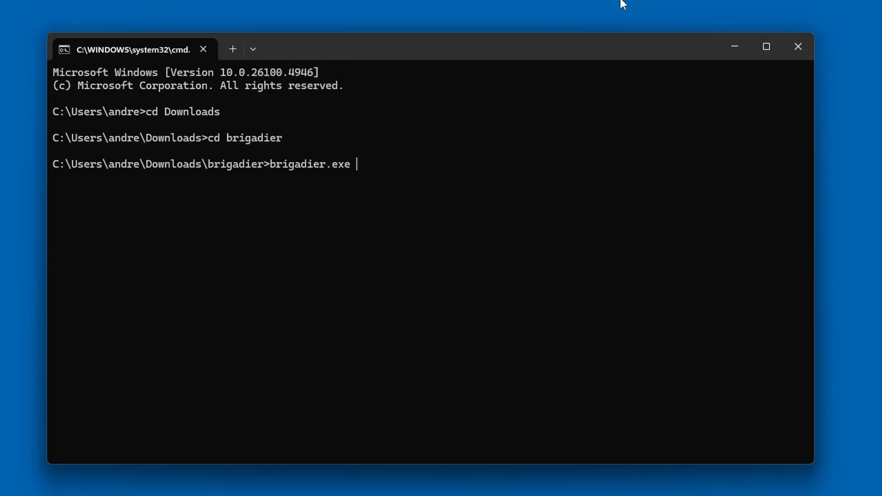
{"action": "type", "text": "-m Mac"}
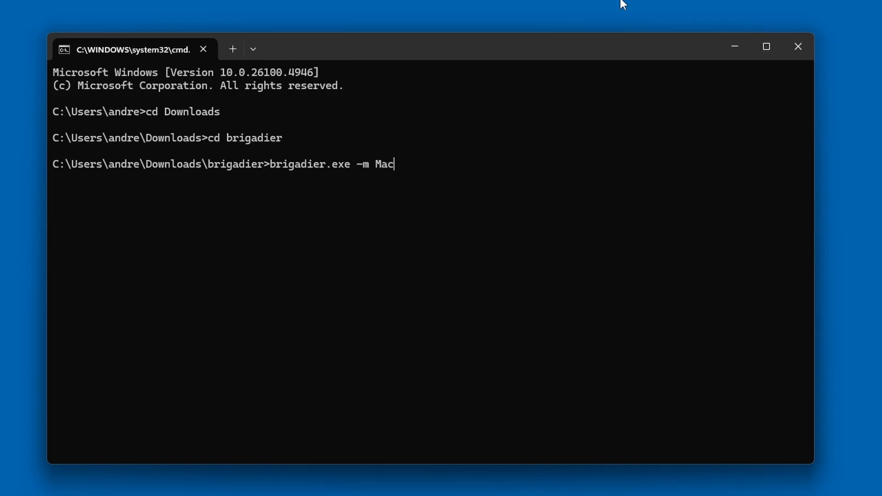
{"action": "type", "text": "BookPro14,1"}
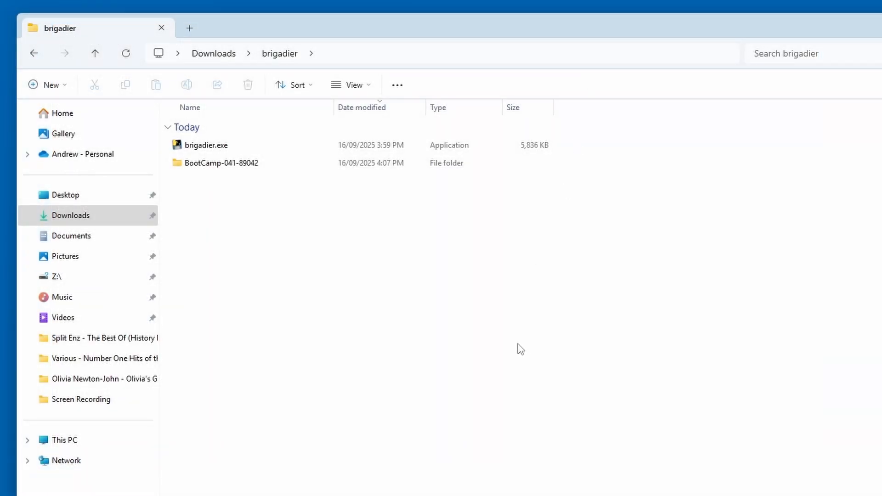
Navigate into BootCamp-041-89042\BootCamp\Drivers toward the Apple drivers folder.
{"action": "left_click", "coordinate": [221, 163]}
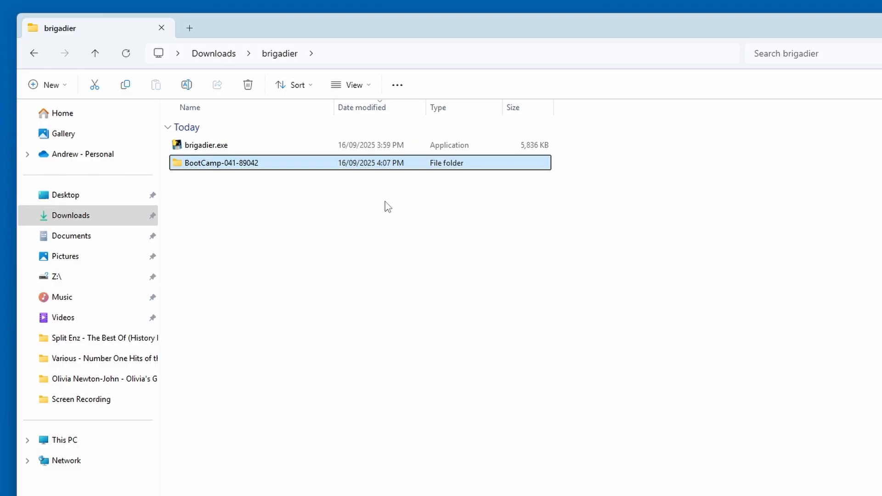
{"action": "mouse_move", "coordinate": [395, 171]}
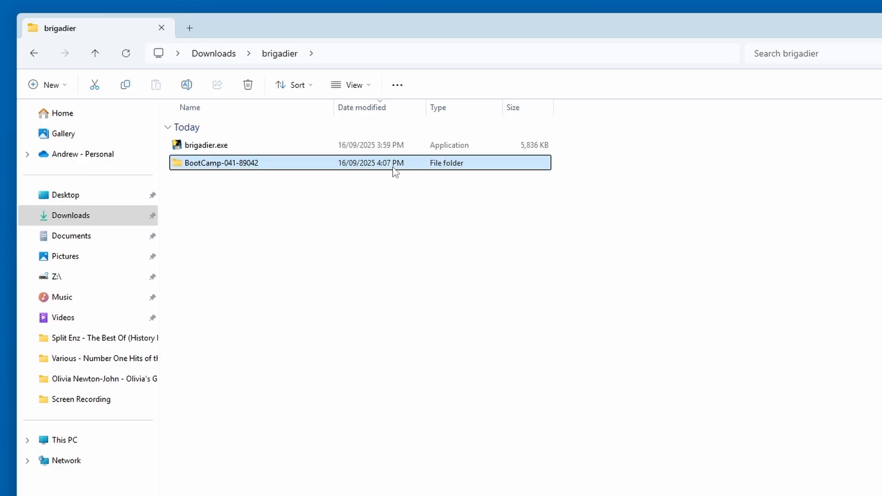
{"action": "double_click", "coordinate": [221, 163]}
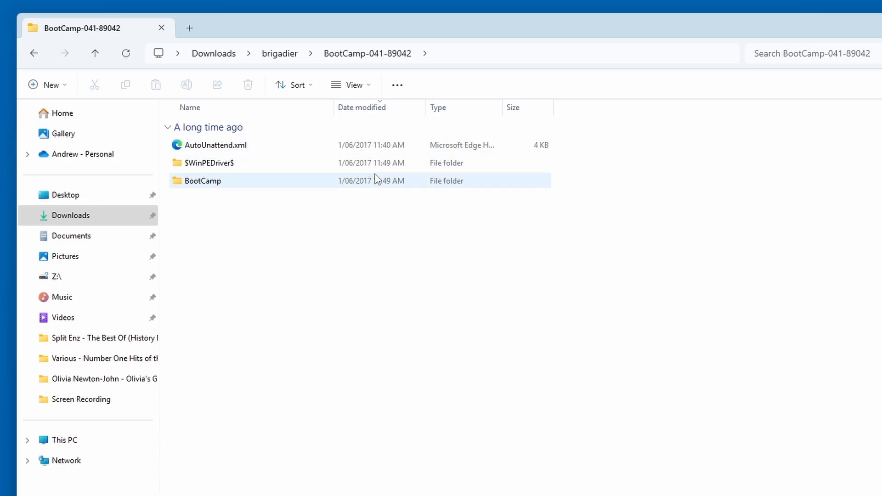
{"action": "mouse_move", "coordinate": [382, 188]}
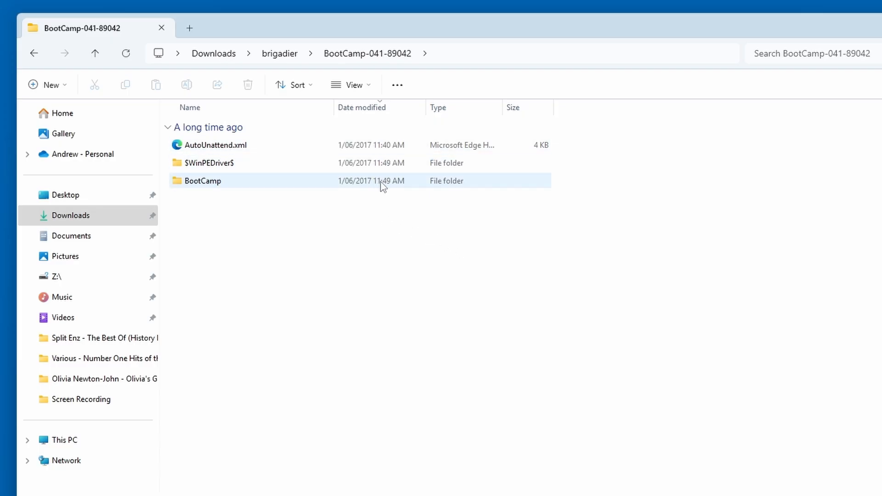
{"action": "double_click", "coordinate": [202, 181]}
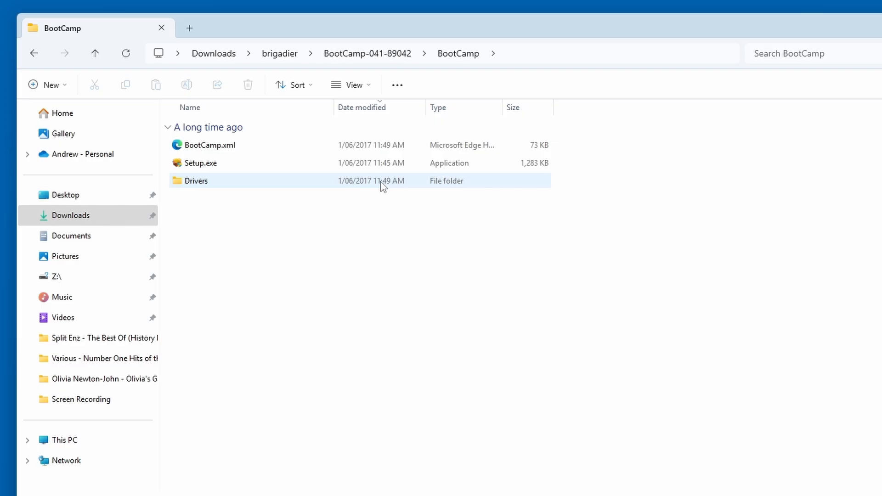
{"action": "double_click", "coordinate": [195, 181]}
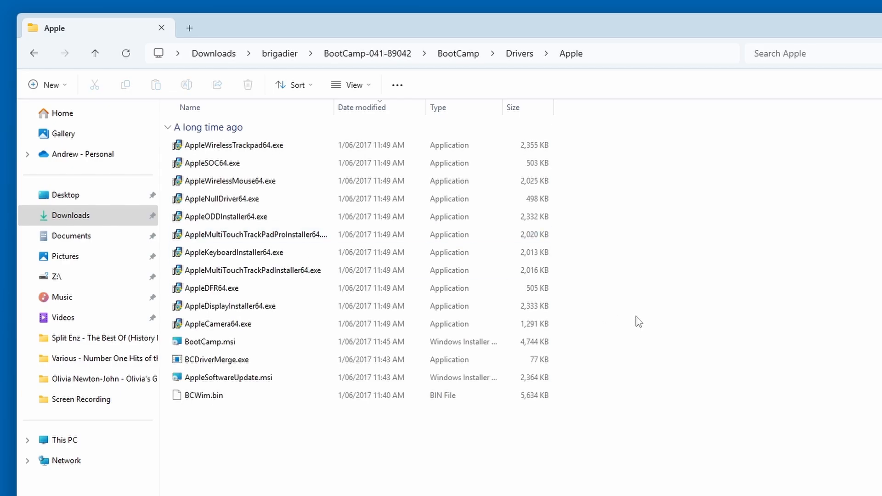
Run the AppleWirelessMouse64.exe driver installer from the Apple folder.
{"action": "left_click", "coordinate": [229, 181]}
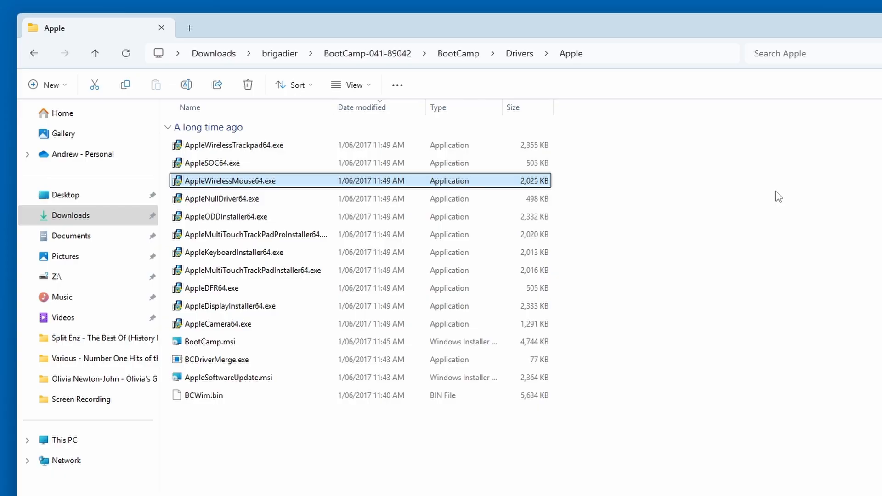
{"action": "mouse_move", "coordinate": [743, 191]}
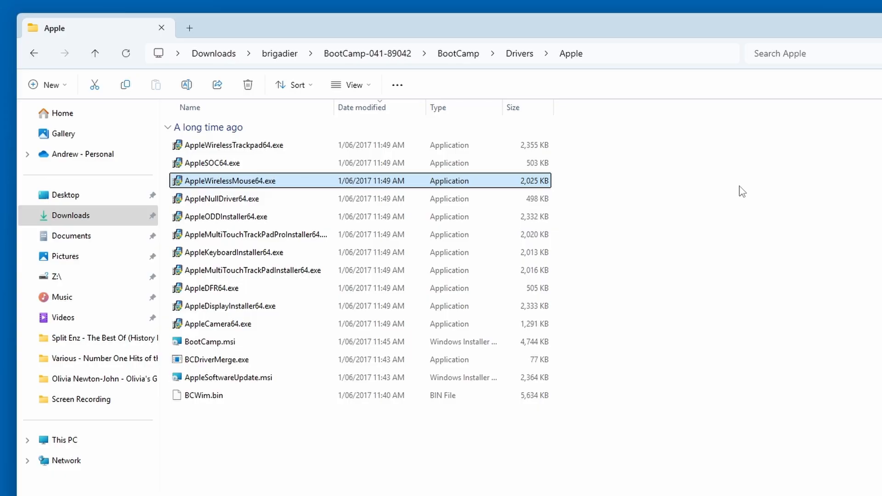
{"action": "double_click", "coordinate": [228, 181]}
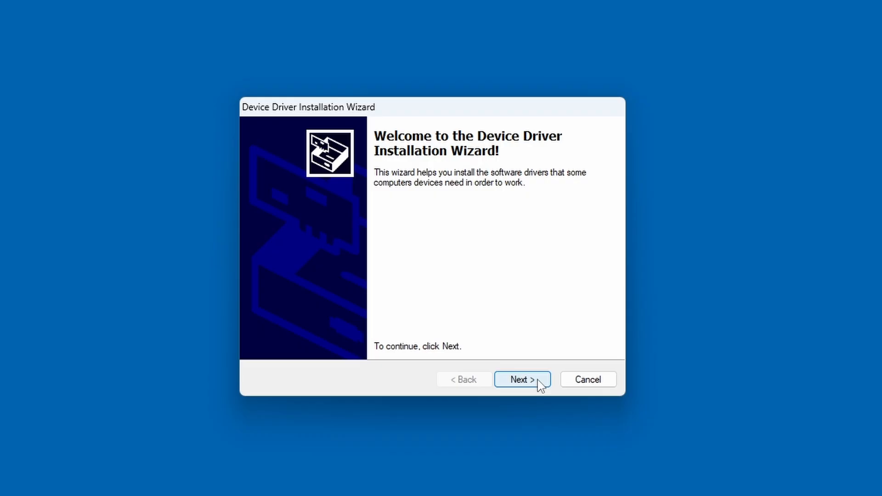
Step through the wizard accepting the license and finish once the device shows updated.
{"action": "left_click", "coordinate": [522, 379]}
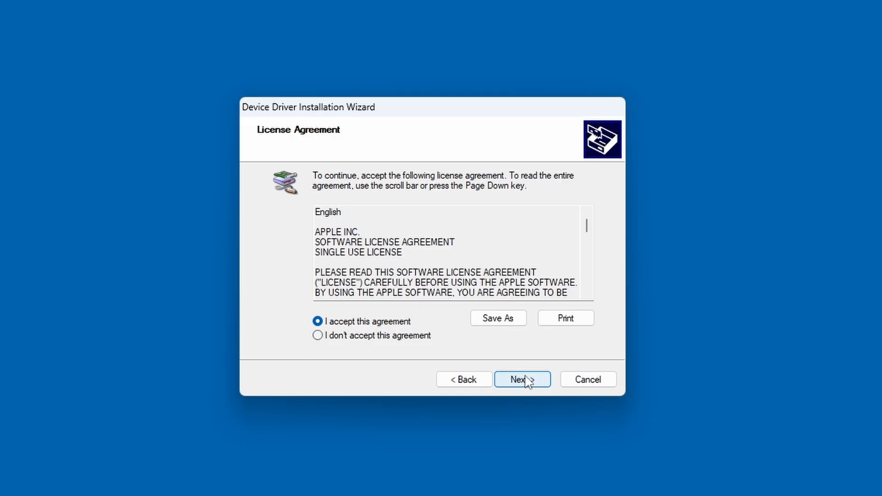
{"action": "left_click", "coordinate": [522, 379]}
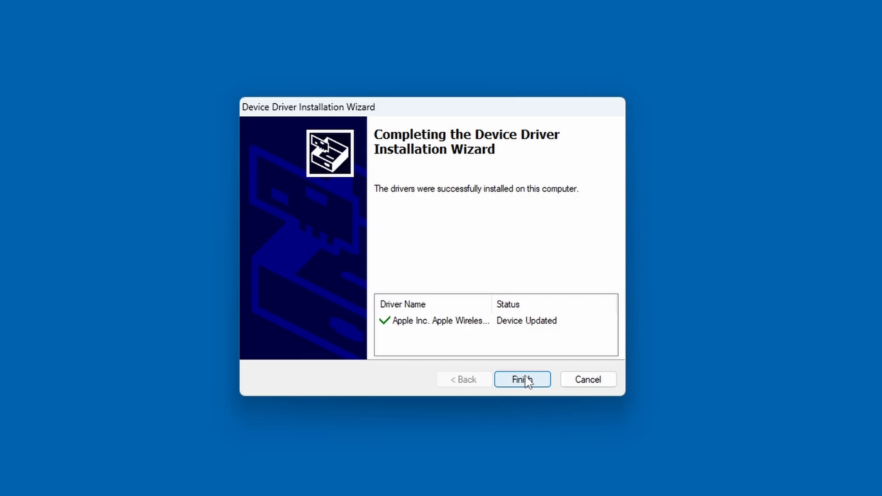
{"action": "left_click", "coordinate": [522, 378]}
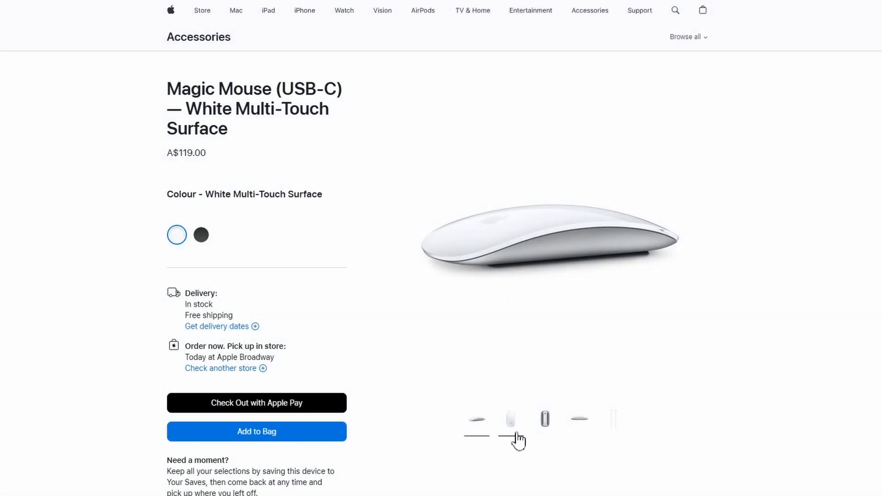
View the Magic Mouse's top view, then its underside, via the product thumbnails.
{"action": "left_click", "coordinate": [510, 419]}
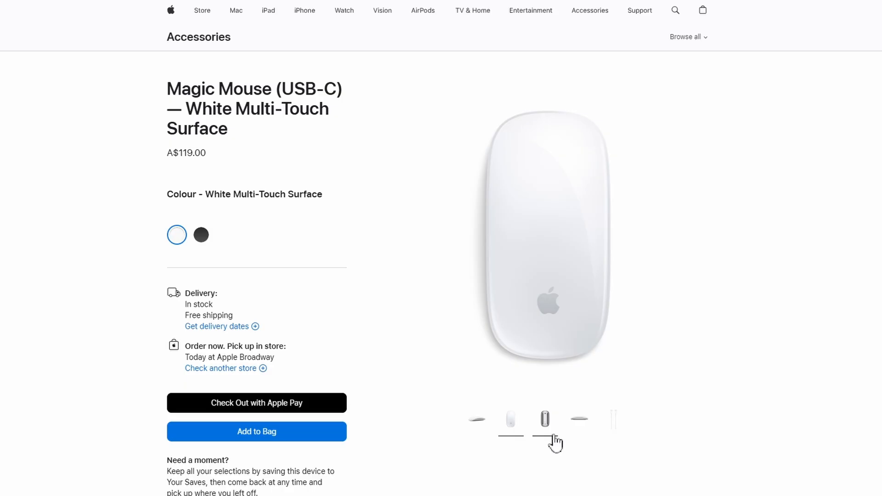
{"action": "left_click", "coordinate": [543, 419]}
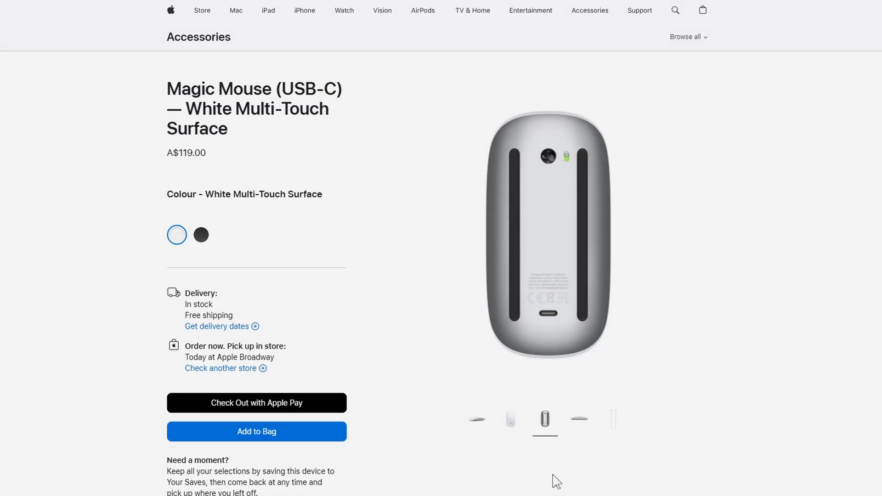